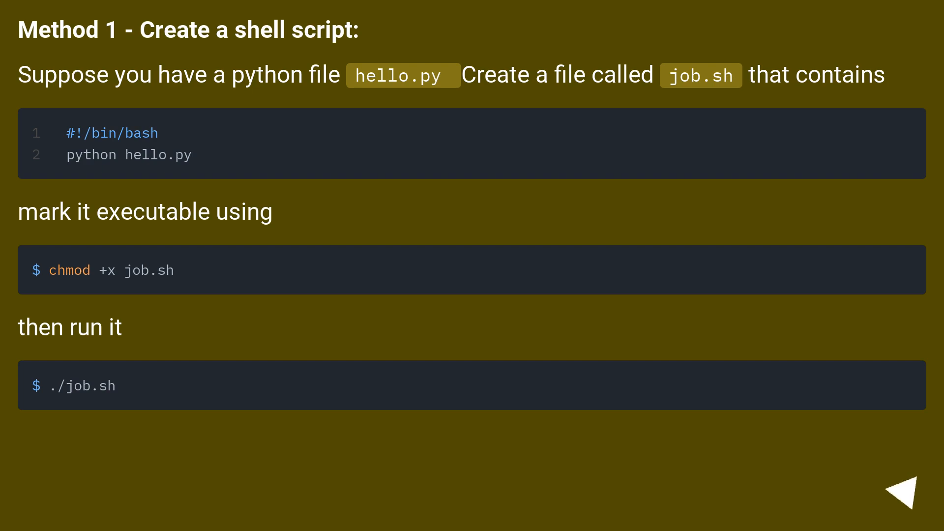
- Advance the slideshow to the 'Method 2 (BETTER)' slide on running the script directly
click(896, 495)
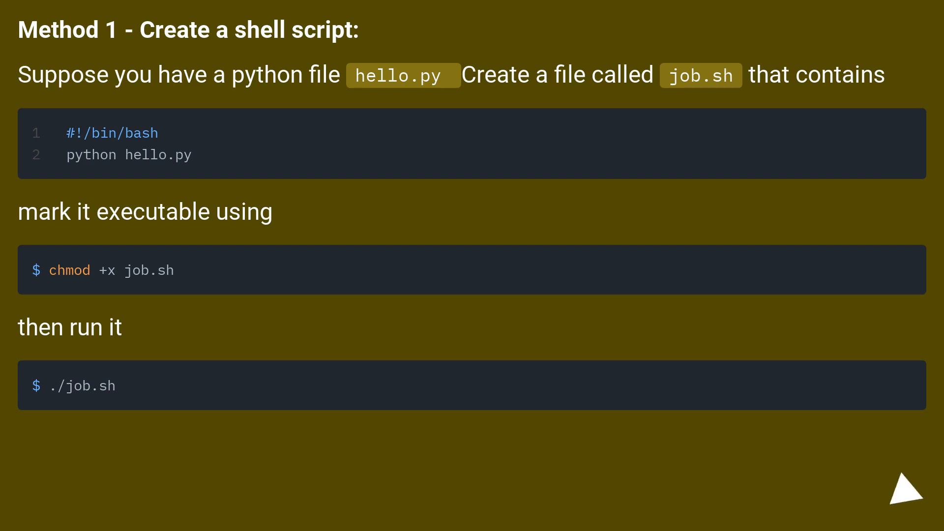
click(896, 491)
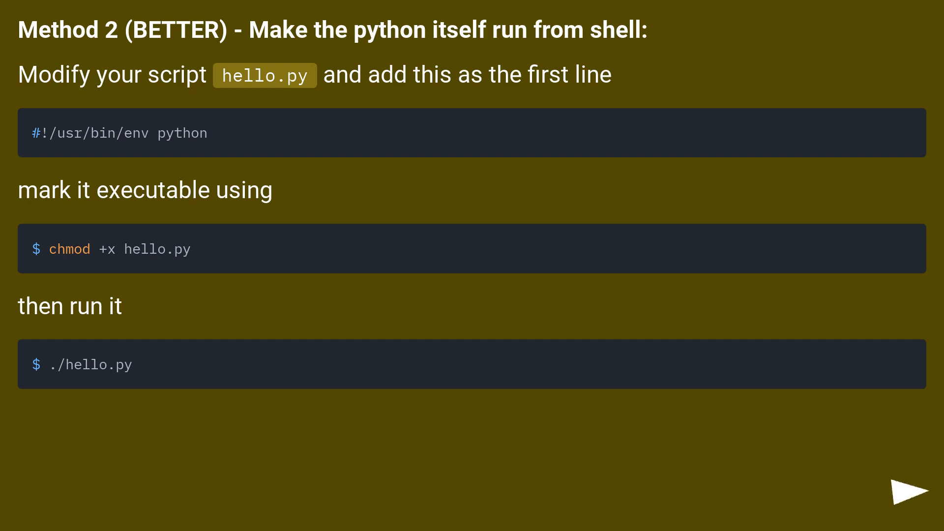
click(897, 498)
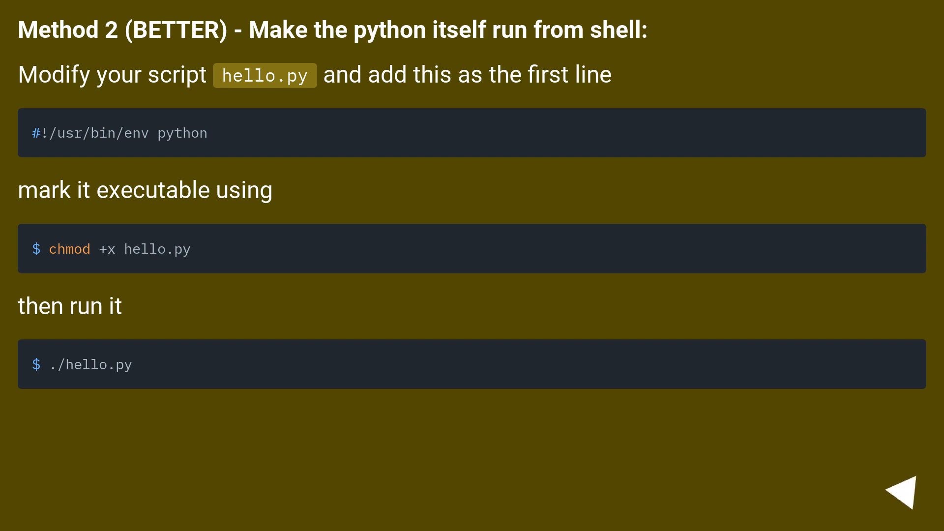
click(905, 490)
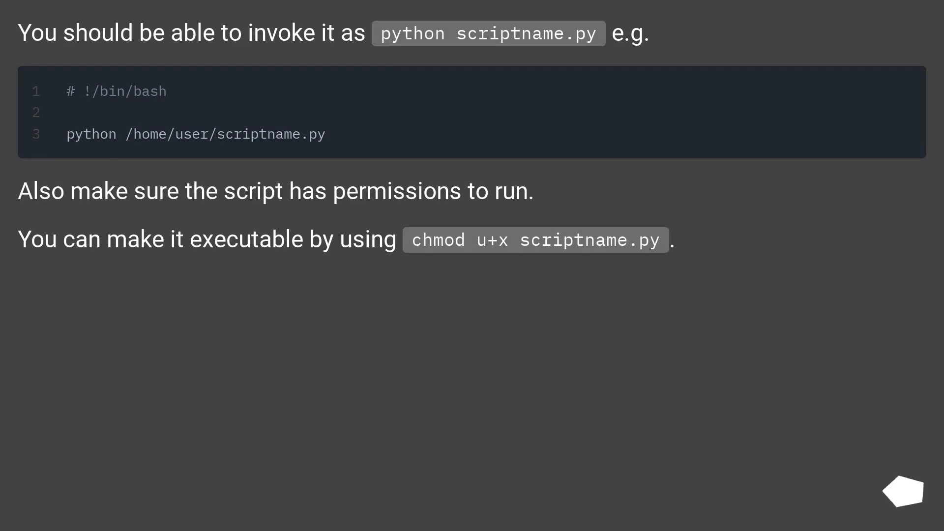
mouse_move(903, 493)
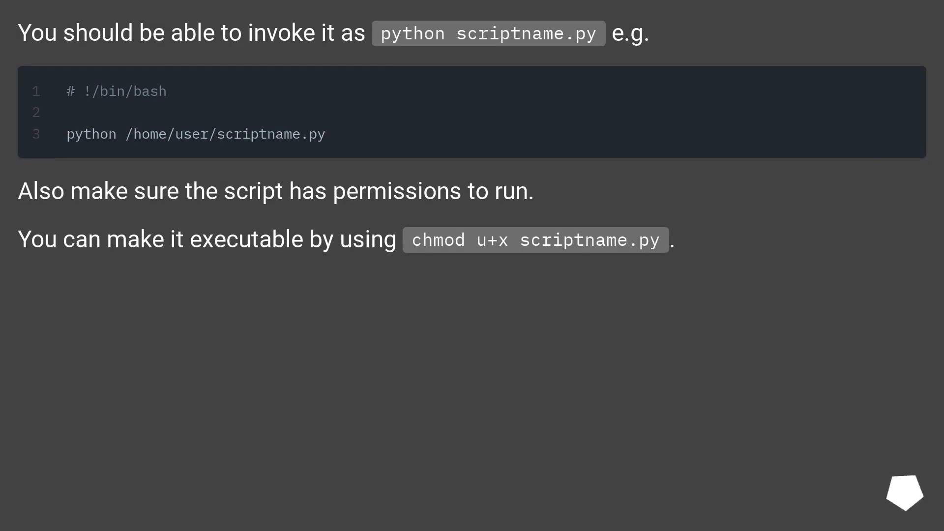